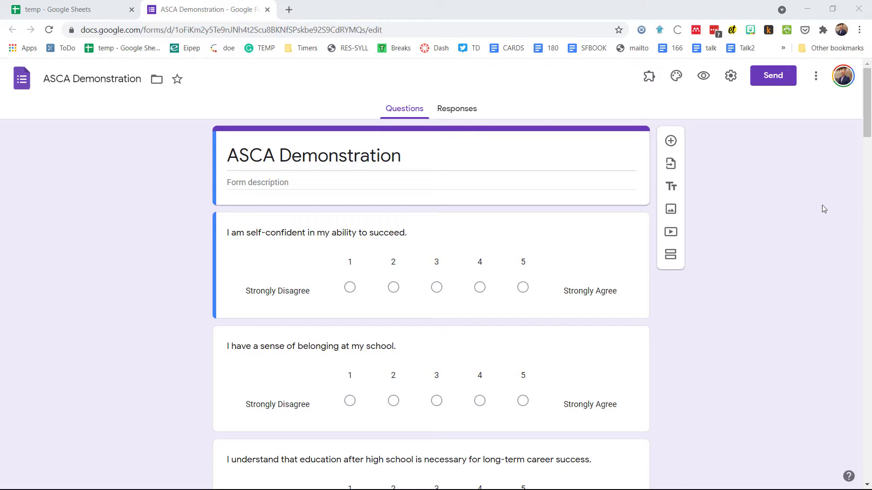
{"action": "mouse_move", "coordinate": [794, 202]}
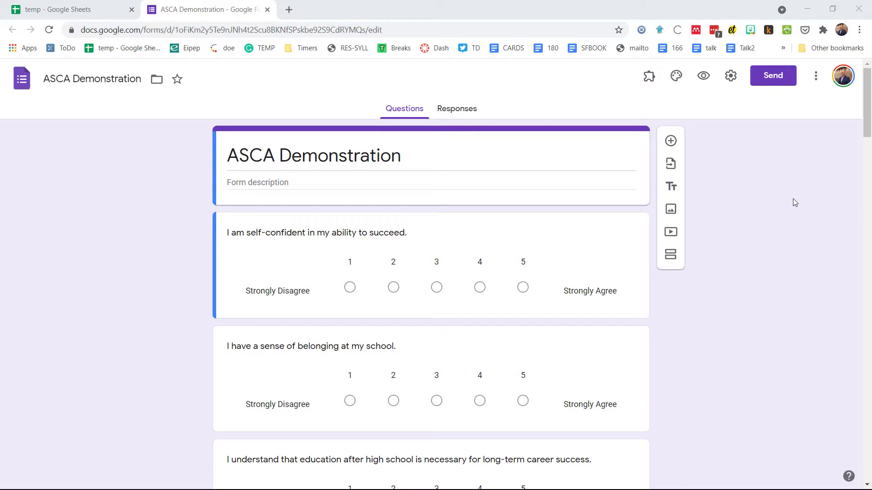
{"action": "mouse_move", "coordinate": [794, 202]}
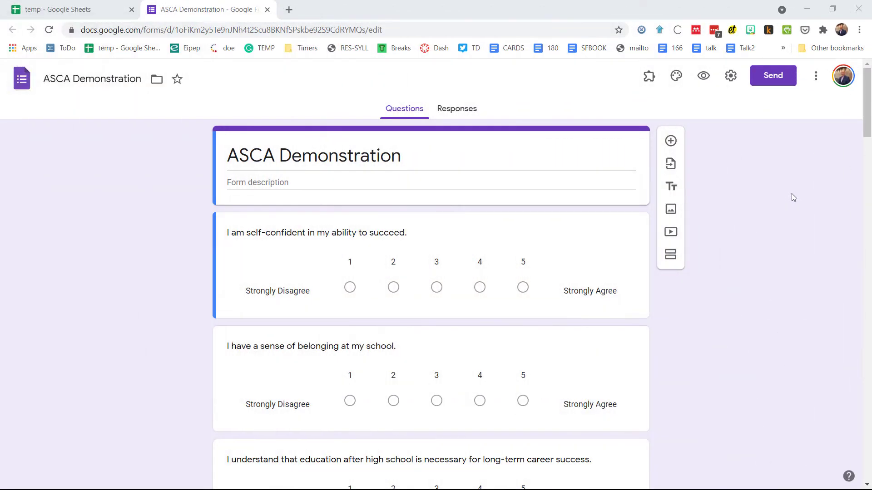
{"action": "mouse_move", "coordinate": [858, 128]}
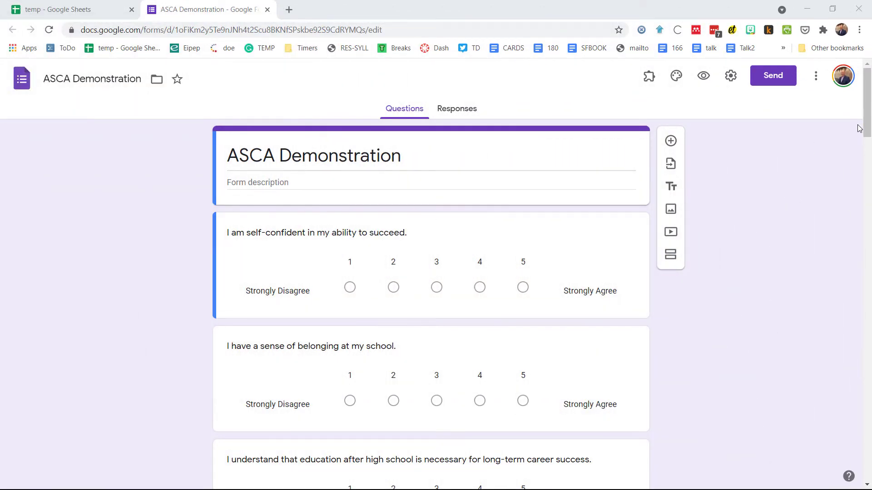
Insert a new section after the agreement questions and name it '6th Graders'.
{"action": "scroll", "scroll_direction": "down", "scroll_amount": 3}
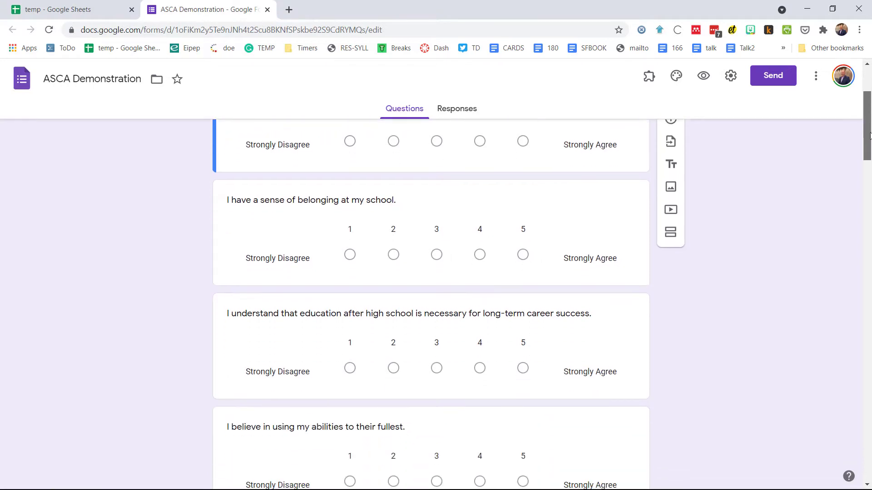
{"action": "scroll", "scroll_direction": "down", "scroll_amount": 3}
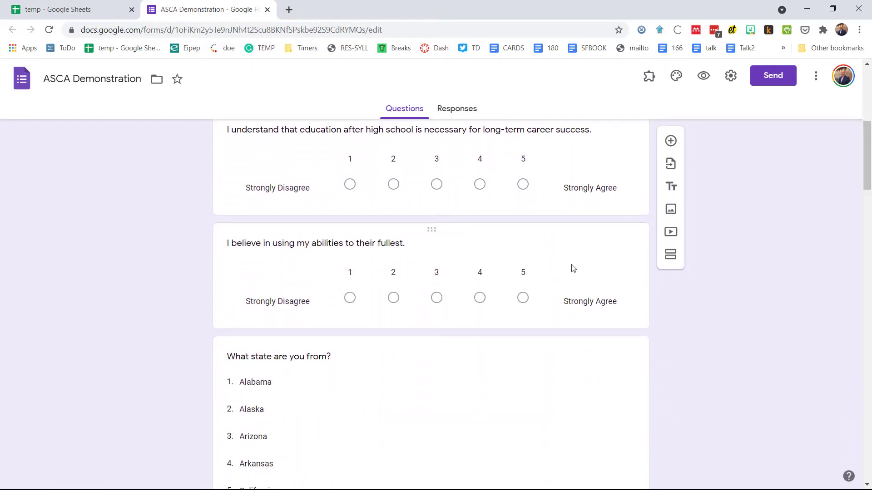
{"action": "left_click", "coordinate": [316, 244]}
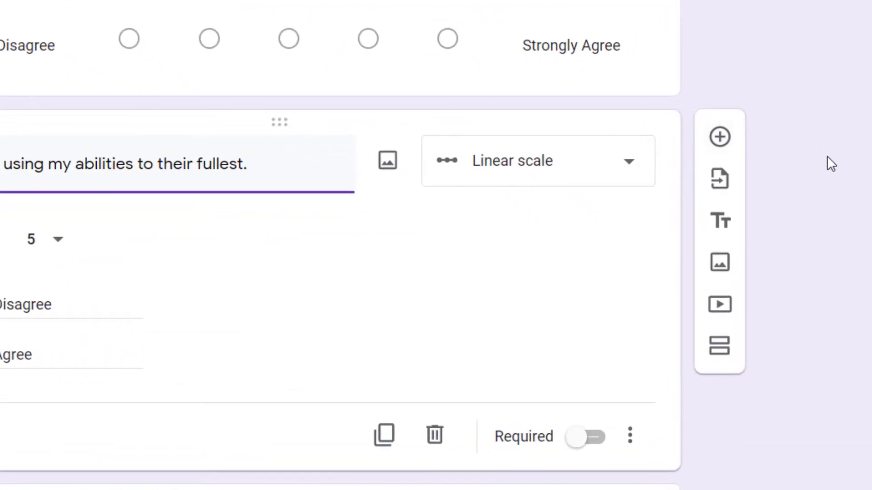
{"action": "mouse_move", "coordinate": [814, 152]}
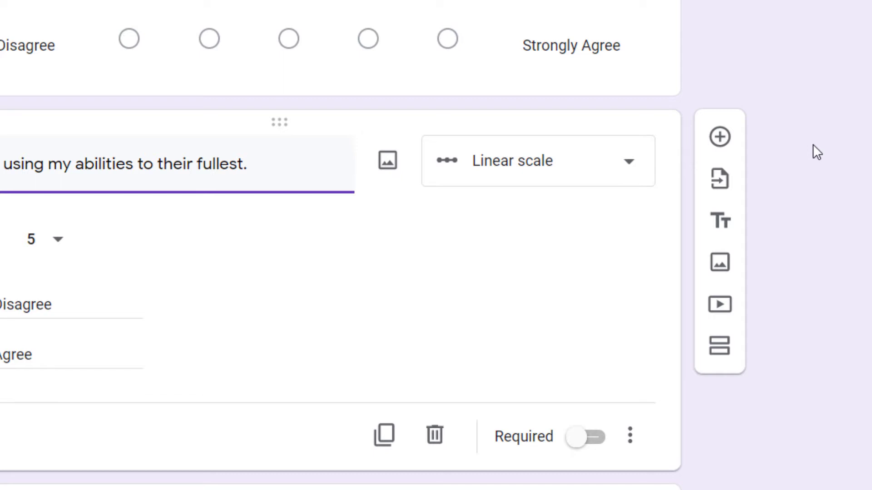
{"action": "mouse_move", "coordinate": [719, 263]}
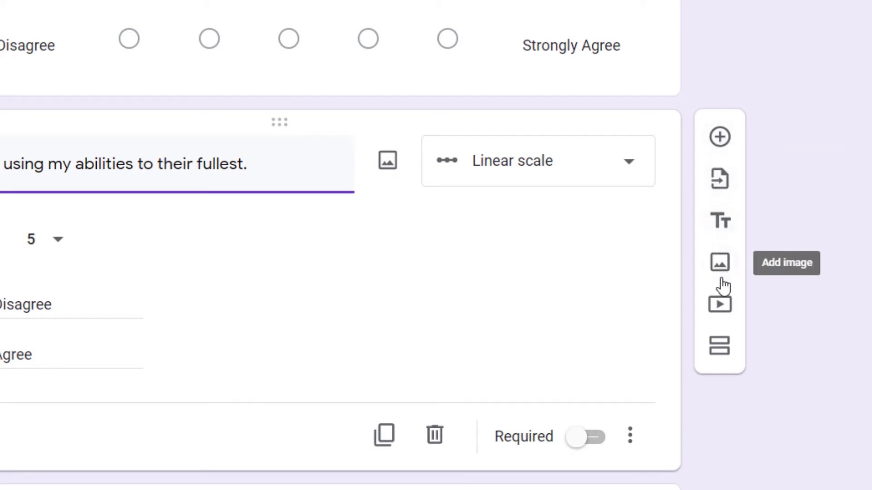
{"action": "mouse_move", "coordinate": [719, 348]}
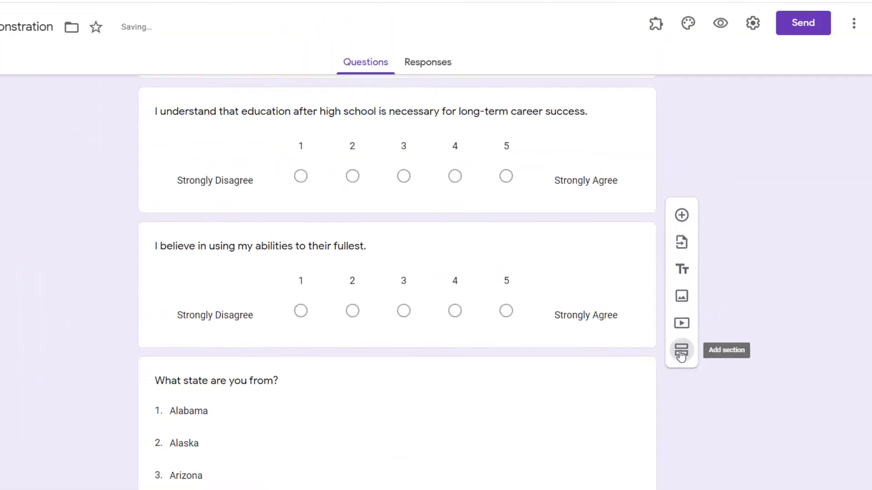
{"action": "left_click", "coordinate": [680, 351]}
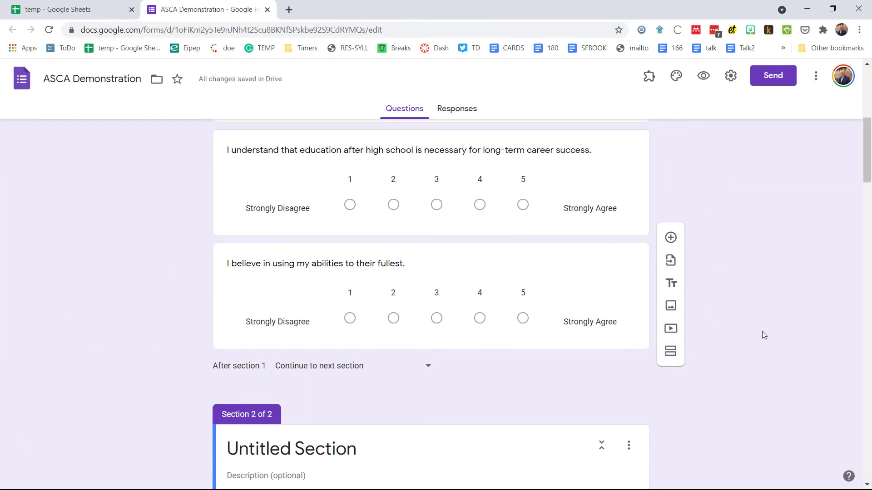
{"action": "scroll", "scroll_direction": "down", "scroll_amount": 3}
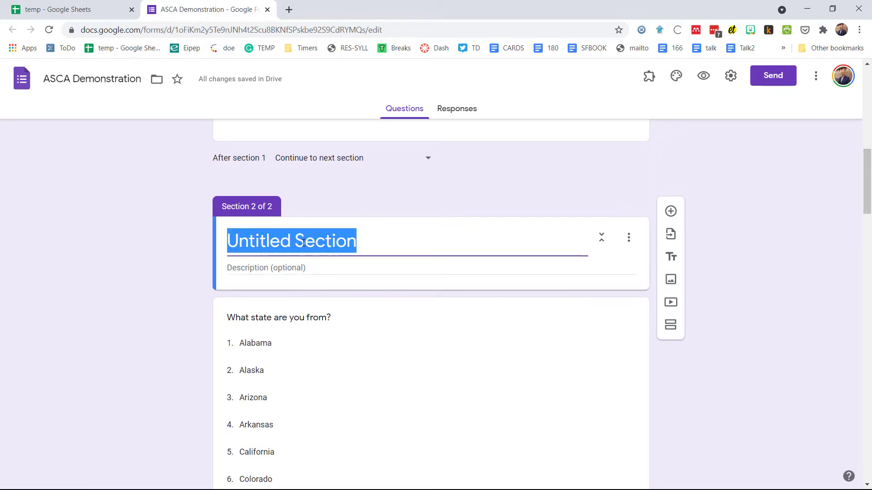
{"action": "type", "text": "6th"}
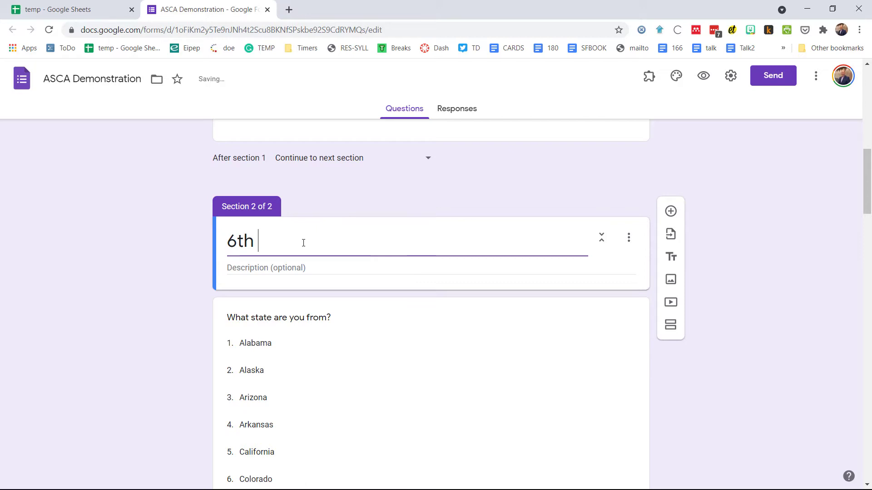
{"action": "type", "text": "Graders"}
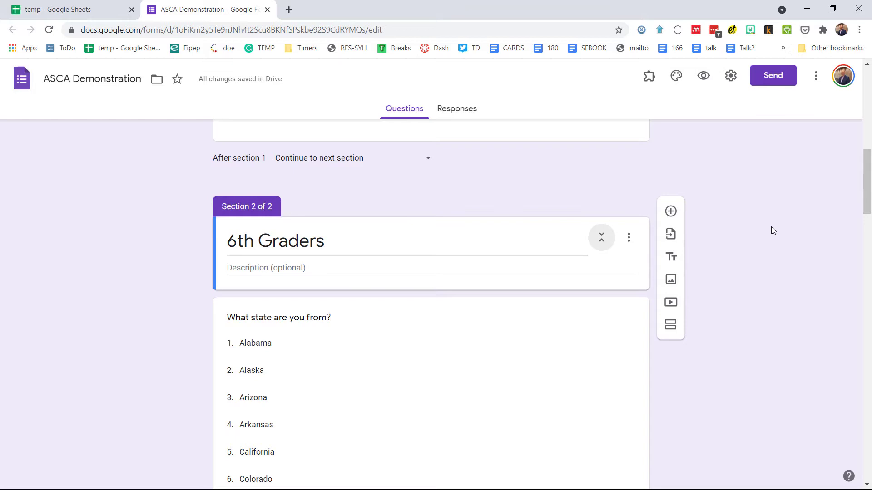
{"action": "mouse_move", "coordinate": [809, 217]}
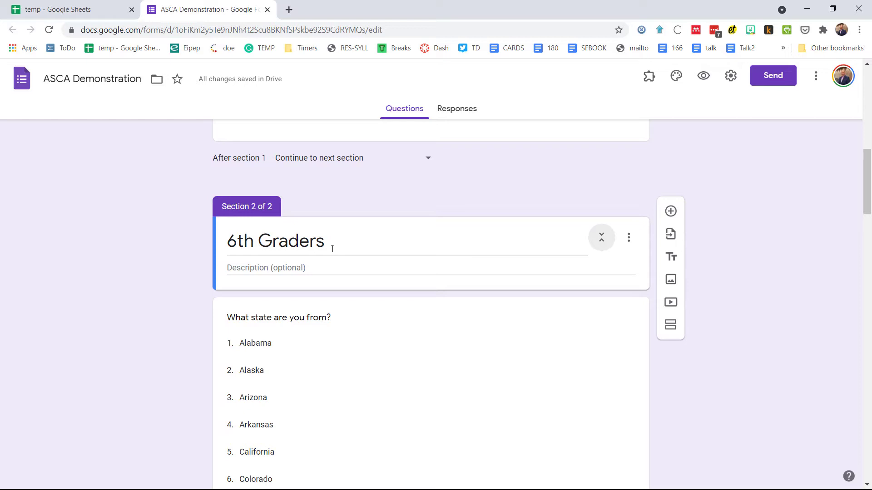
{"action": "mouse_move", "coordinate": [434, 243]}
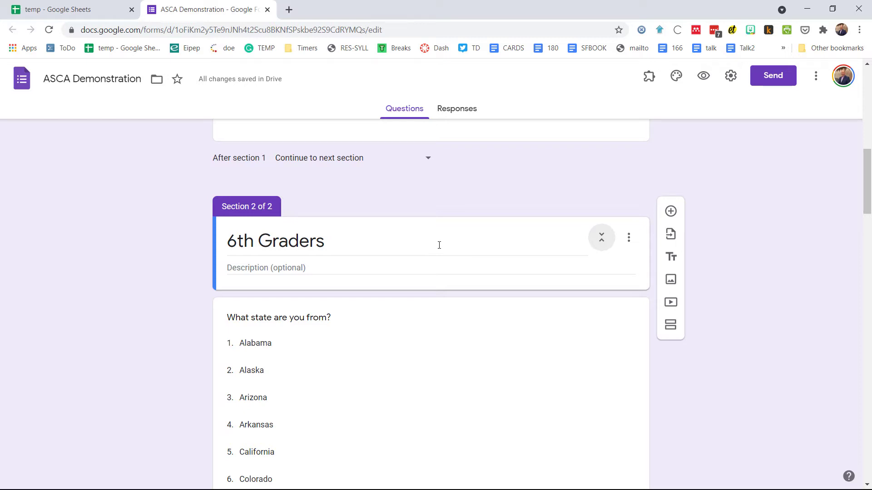
{"action": "mouse_move", "coordinate": [741, 243]}
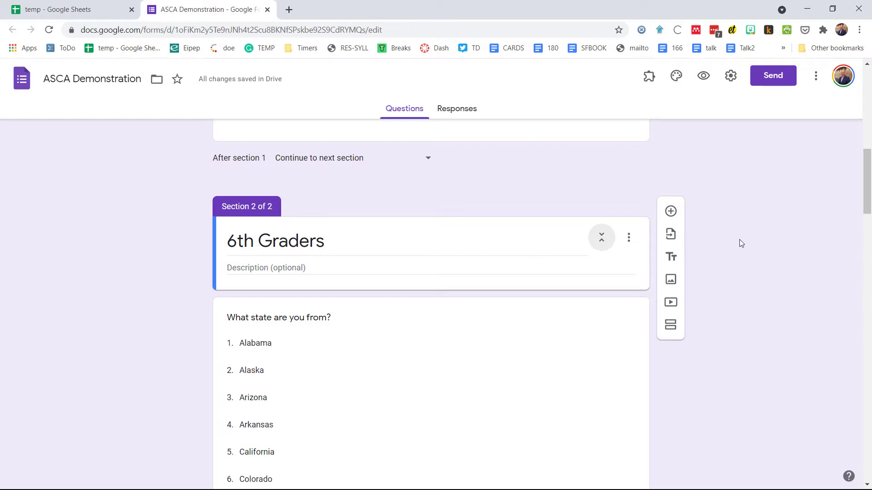
{"action": "mouse_move", "coordinate": [703, 75]}
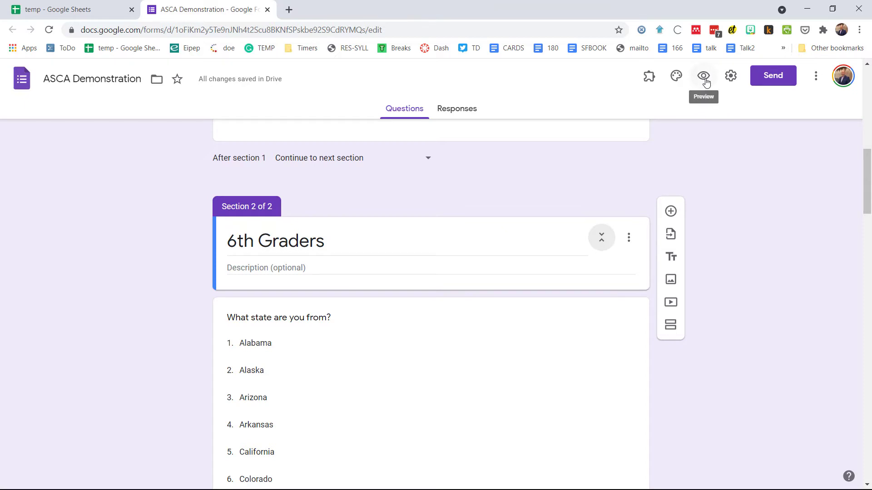
{"action": "left_click", "coordinate": [703, 75]}
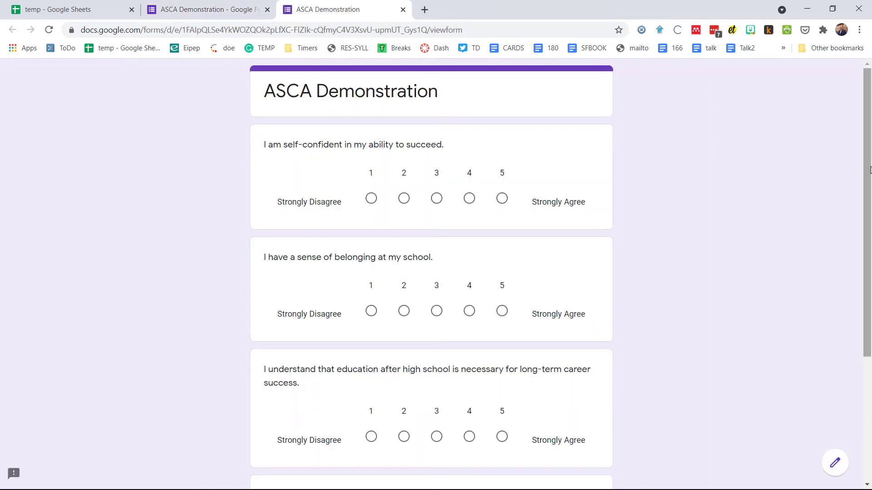
{"action": "scroll", "scroll_direction": "down", "scroll_amount": 3}
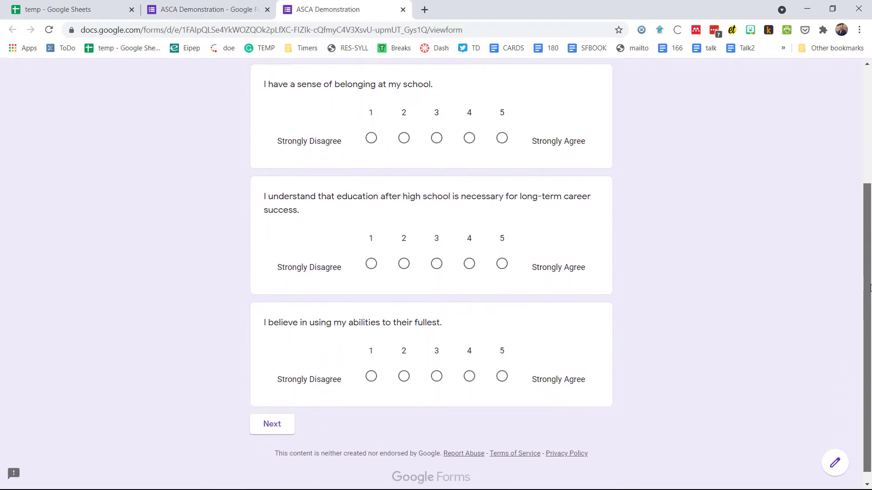
{"action": "scroll", "scroll_direction": "down", "scroll_amount": 3}
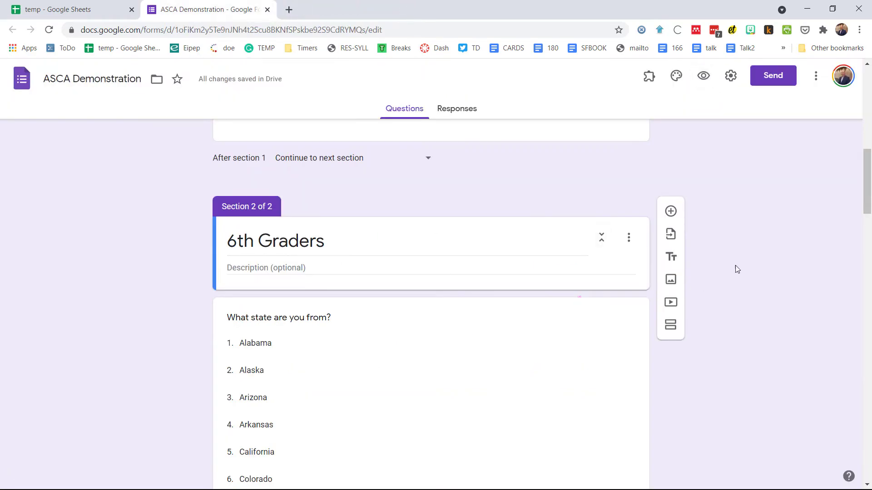
In Presentation settings, keep the progress bar, drop the submit-another-response link, and save.
{"action": "left_click", "coordinate": [730, 75]}
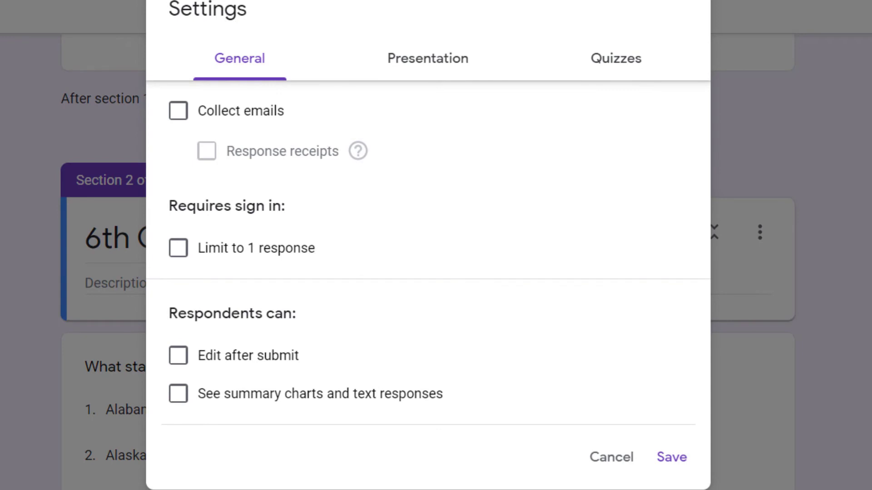
{"action": "mouse_move", "coordinate": [435, 78]}
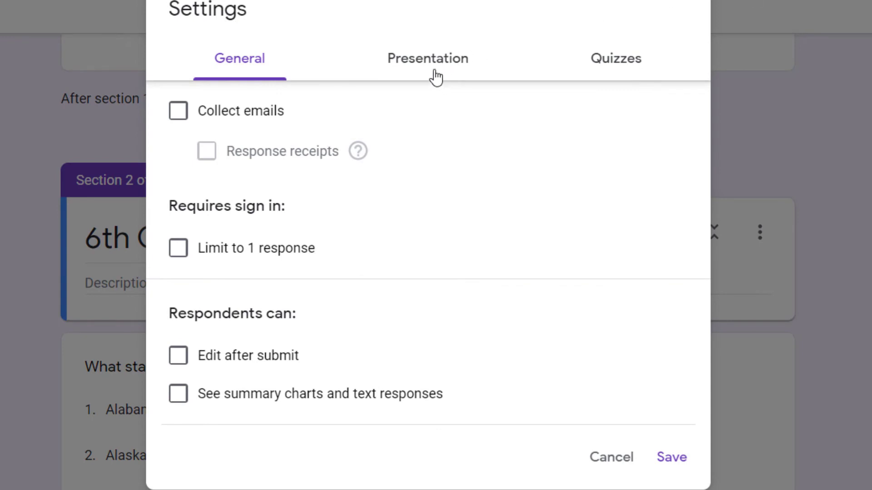
{"action": "left_click", "coordinate": [428, 58]}
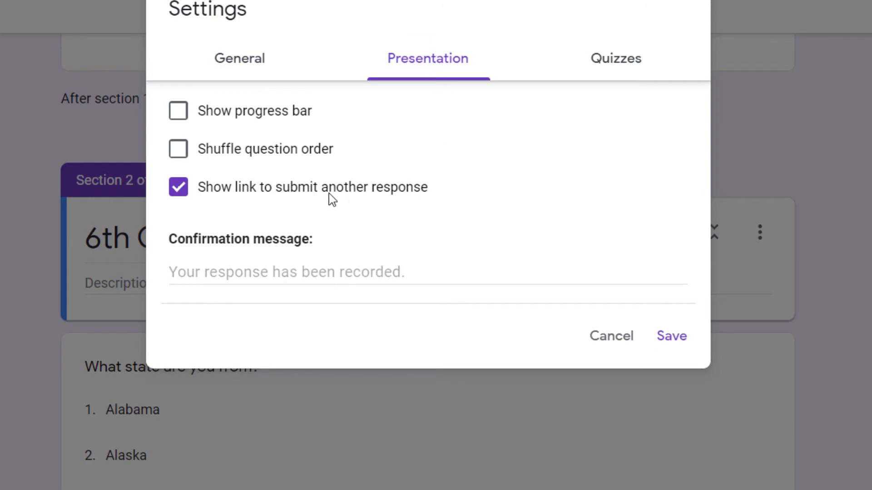
{"action": "left_click", "coordinate": [178, 187]}
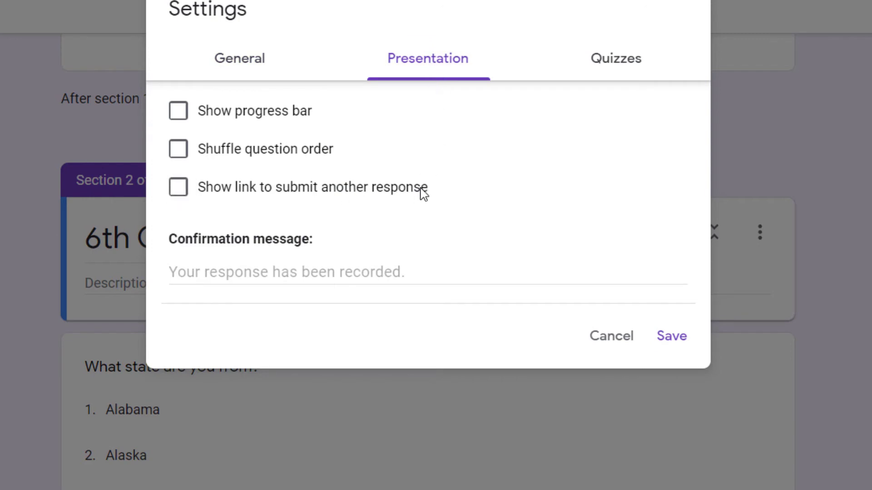
{"action": "mouse_move", "coordinate": [246, 115]}
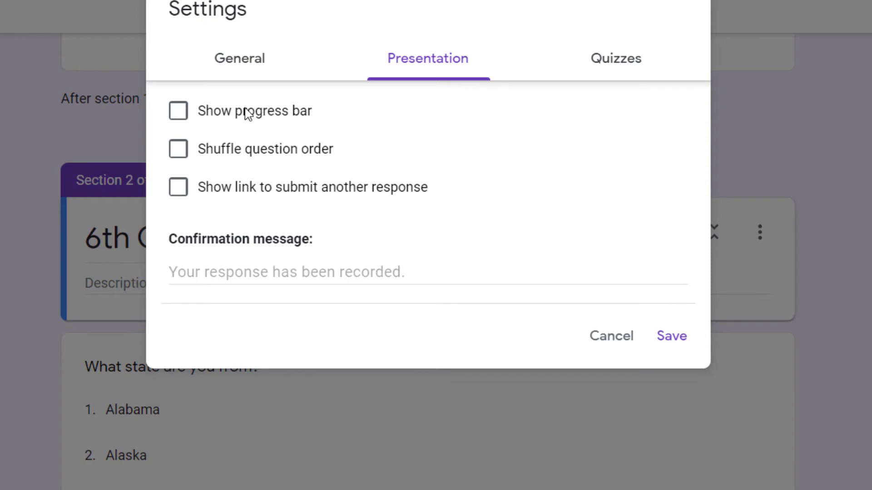
{"action": "left_click", "coordinate": [178, 111]}
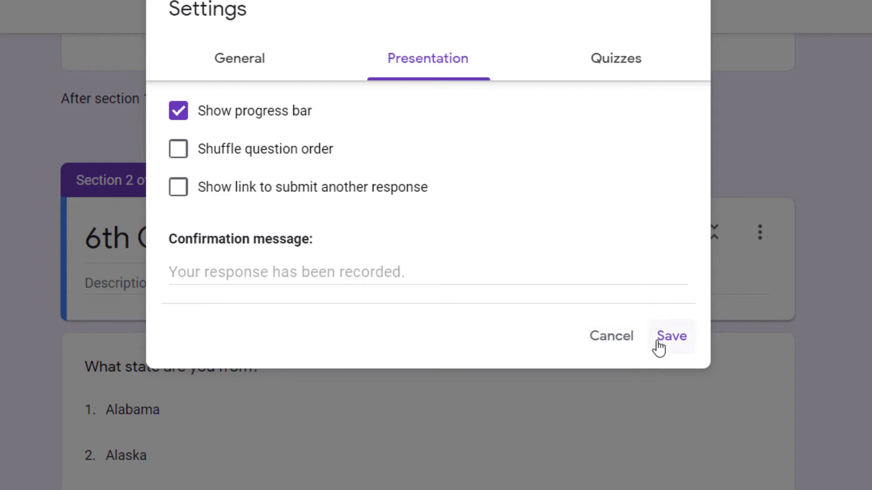
{"action": "left_click", "coordinate": [671, 336]}
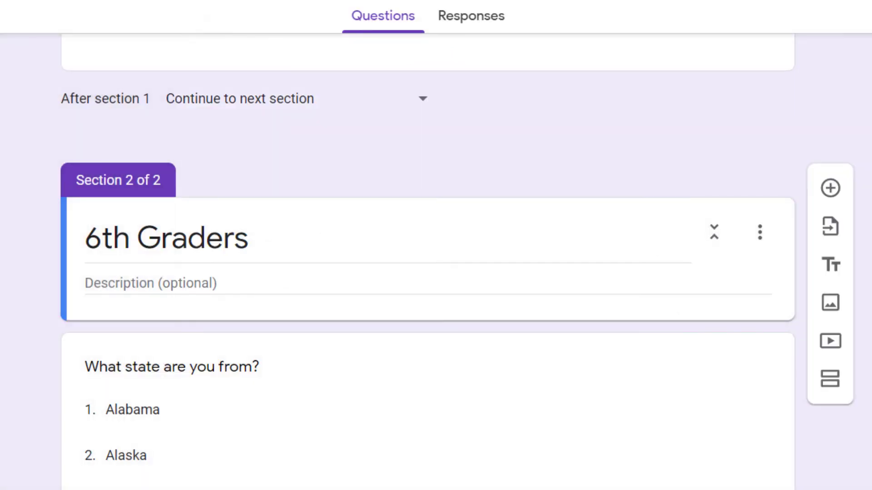
Add a new multiple-choice question 'What grade are you in?'.
{"action": "scroll", "scroll_direction": "down", "scroll_amount": 3}
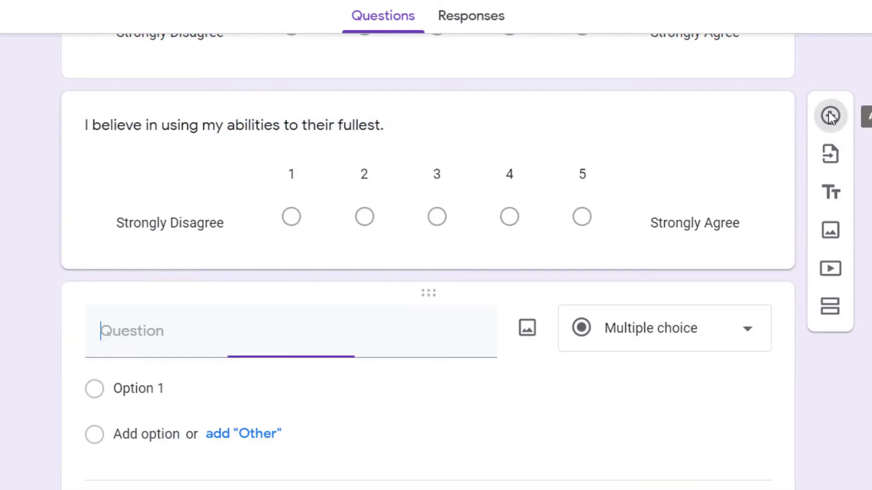
{"action": "type", "text": "What"}
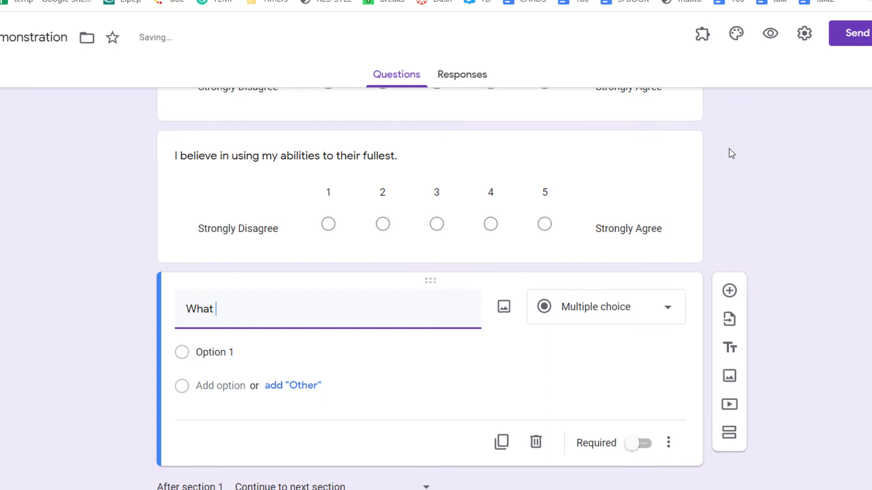
{"action": "type", "text": "grade are you i"}
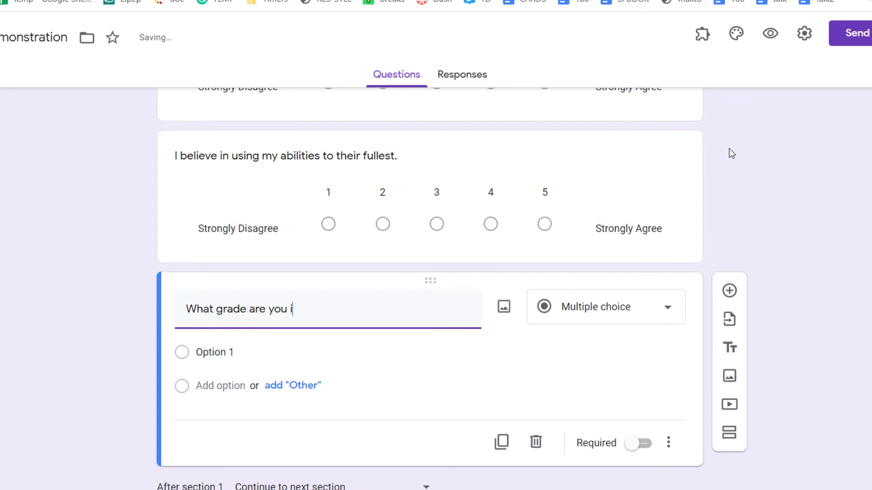
{"action": "type", "text": "n?"}
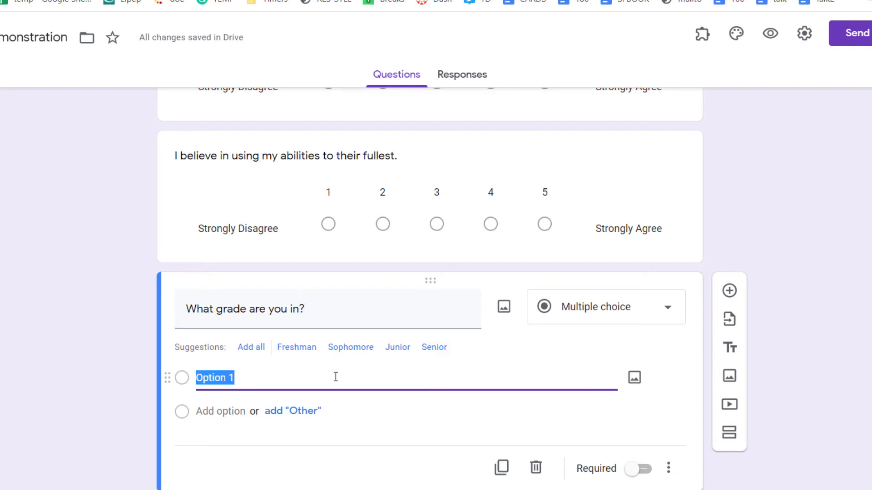
Enter the answer options 6th, 7th and 8th.
{"action": "type", "text": "6th"}
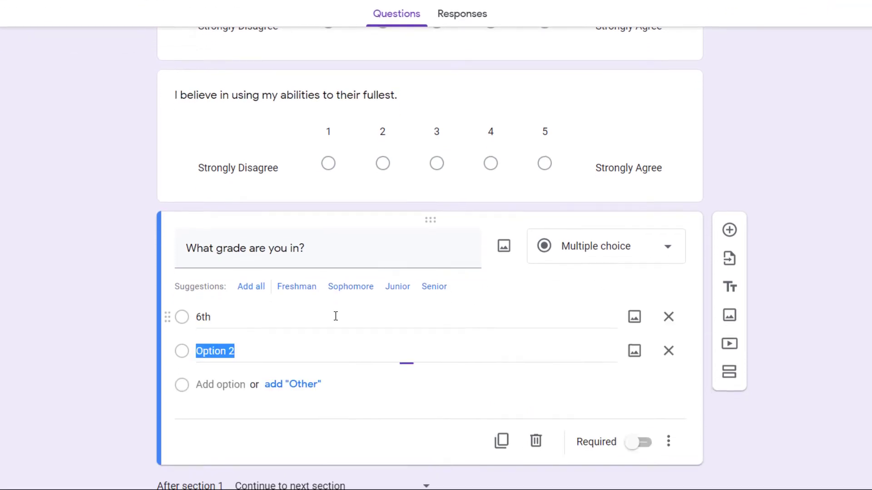
{"action": "type", "text": "7t"}
{"action": "type", "text": "8t"}
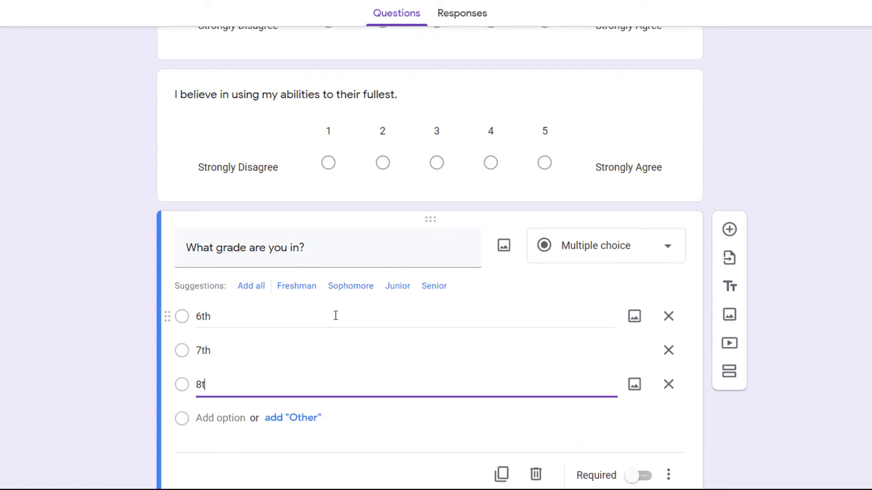
{"action": "type", "text": "h"}
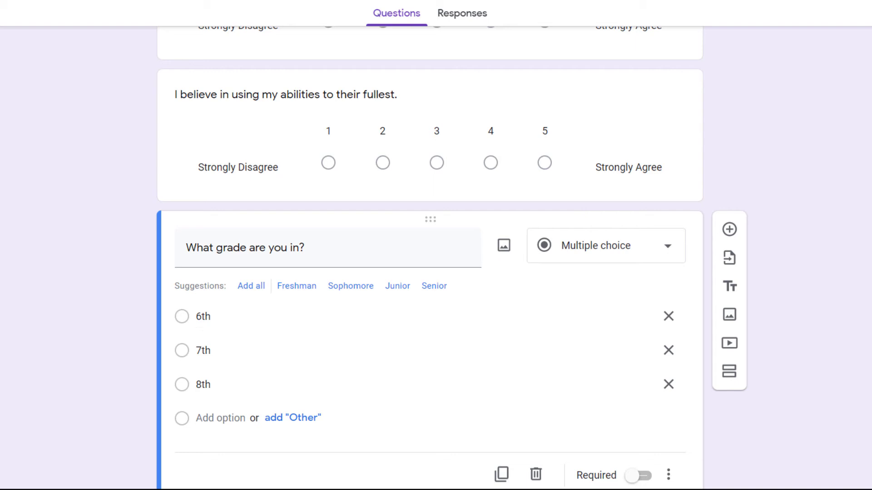
{"action": "scroll", "scroll_direction": "down", "scroll_amount": 3}
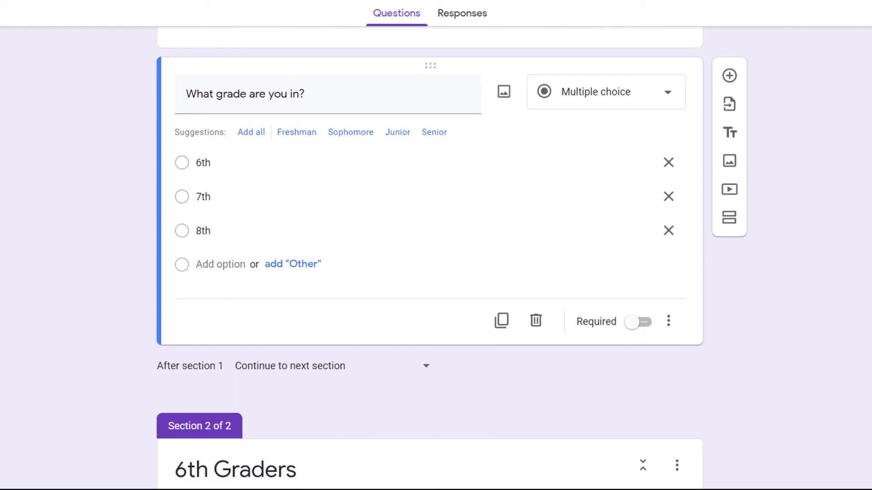
Mark the grade question required and show its more-options menu.
{"action": "scroll", "scroll_direction": "down", "scroll_amount": 3}
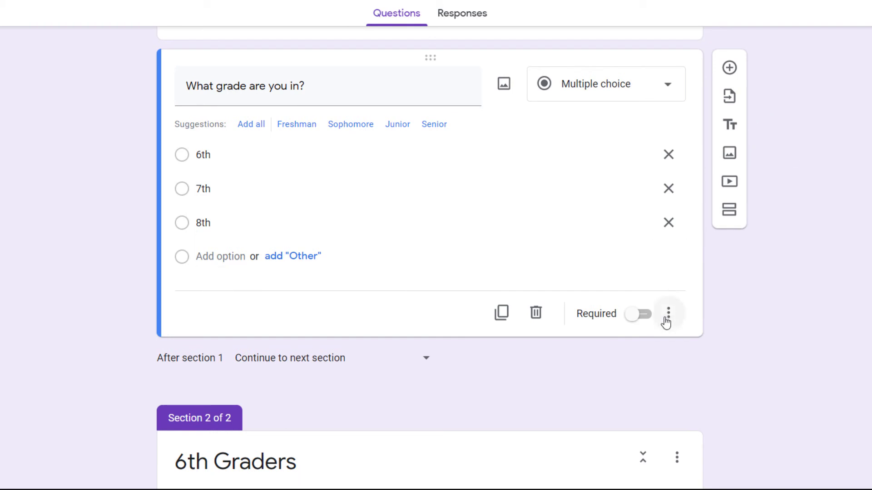
{"action": "left_click", "coordinate": [637, 315]}
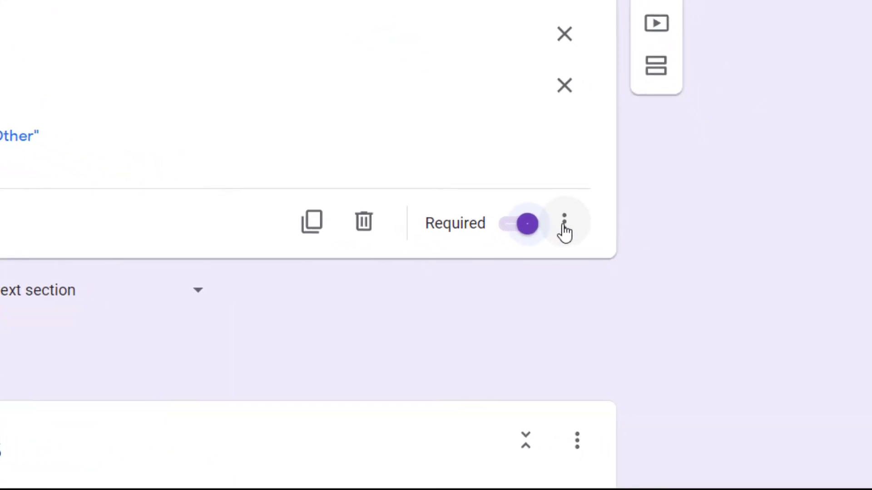
{"action": "left_click", "coordinate": [564, 222]}
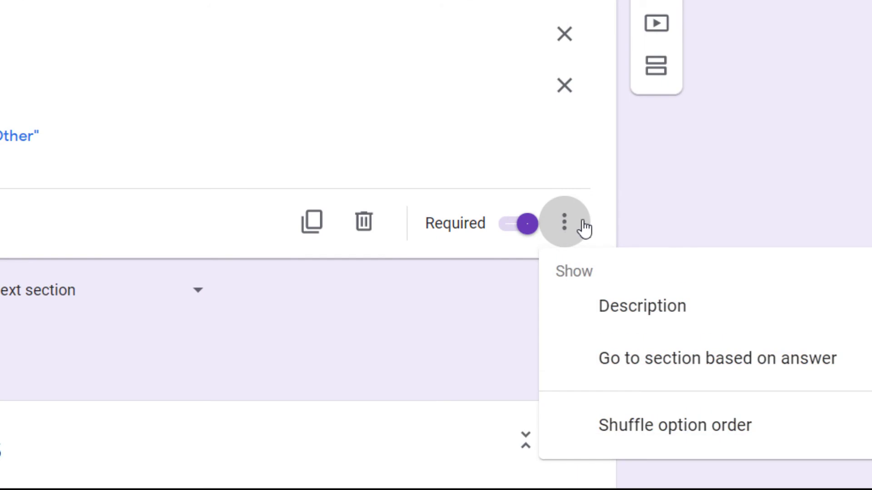
{"action": "mouse_move", "coordinate": [697, 366]}
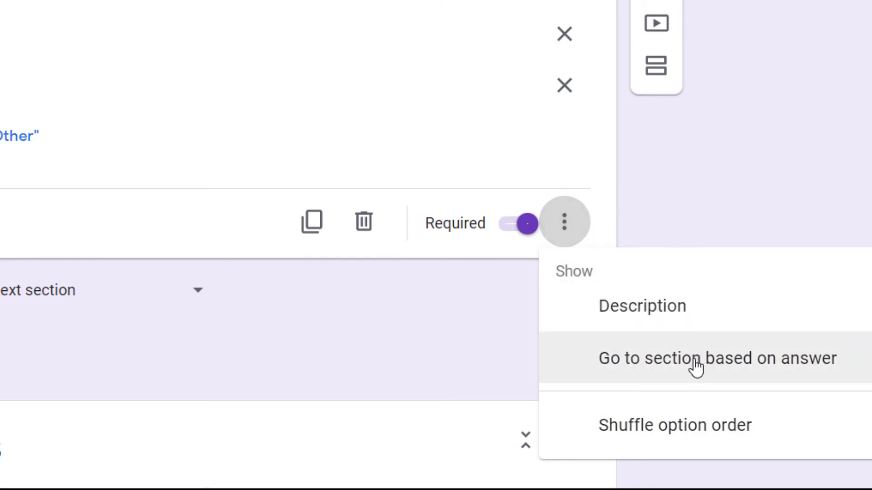
{"action": "mouse_move", "coordinate": [856, 370]}
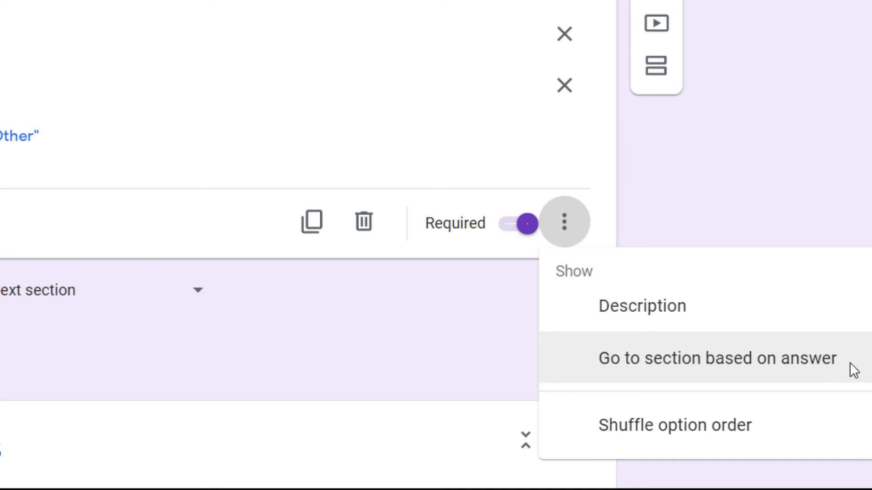
Enable go-to-section-by-answer and send 6th to section 2 (6th Graders).
{"action": "left_click", "coordinate": [717, 358]}
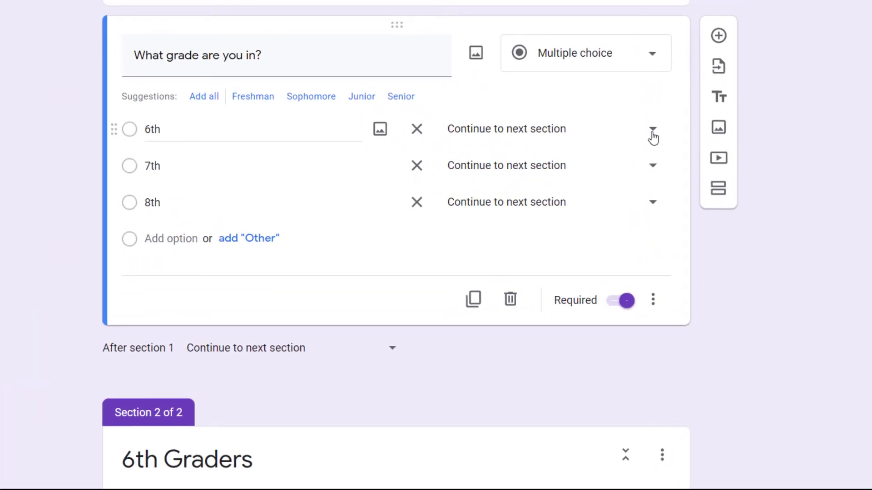
{"action": "left_click", "coordinate": [652, 128]}
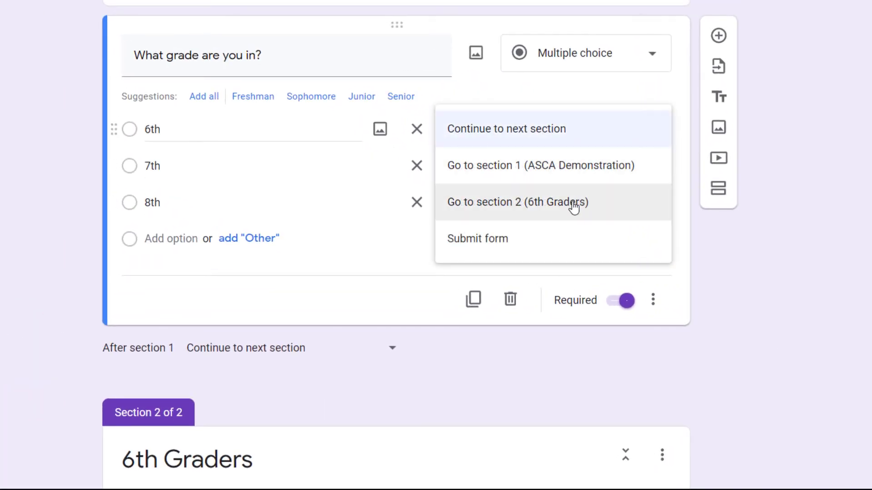
{"action": "left_click", "coordinate": [516, 201]}
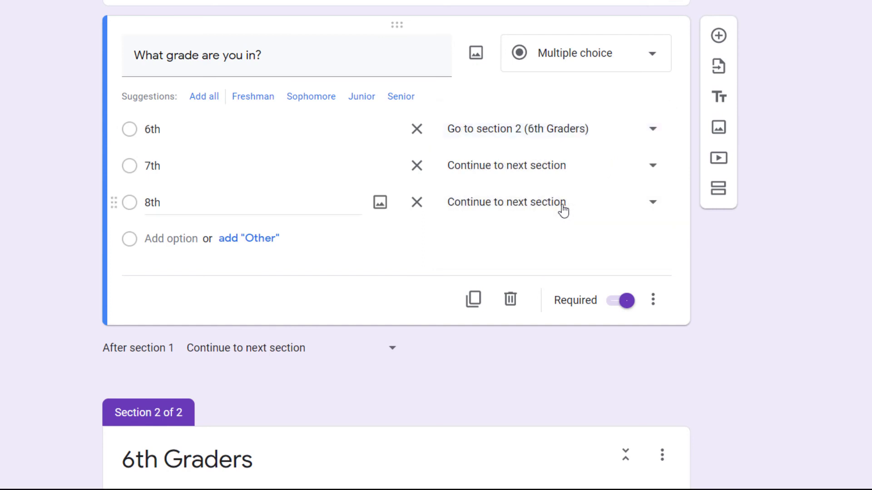
{"action": "mouse_move", "coordinate": [655, 170]}
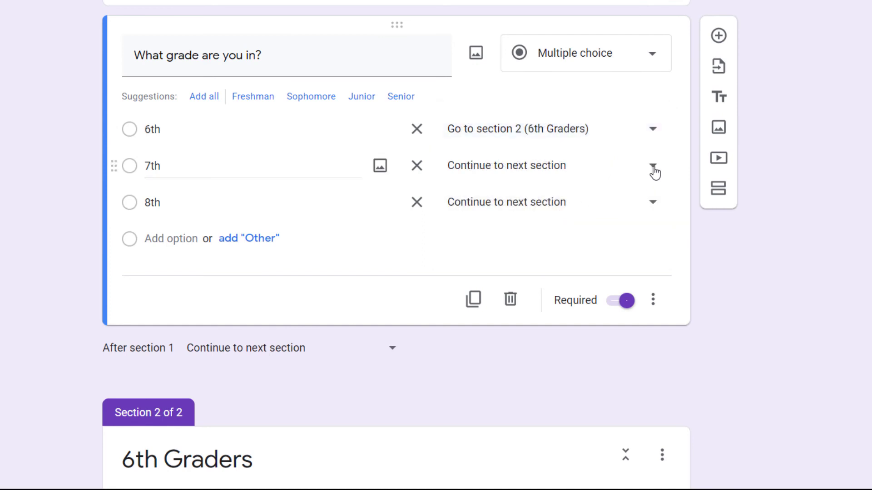
Leave 7th and 8th set to continue to the next section.
{"action": "left_click", "coordinate": [653, 128]}
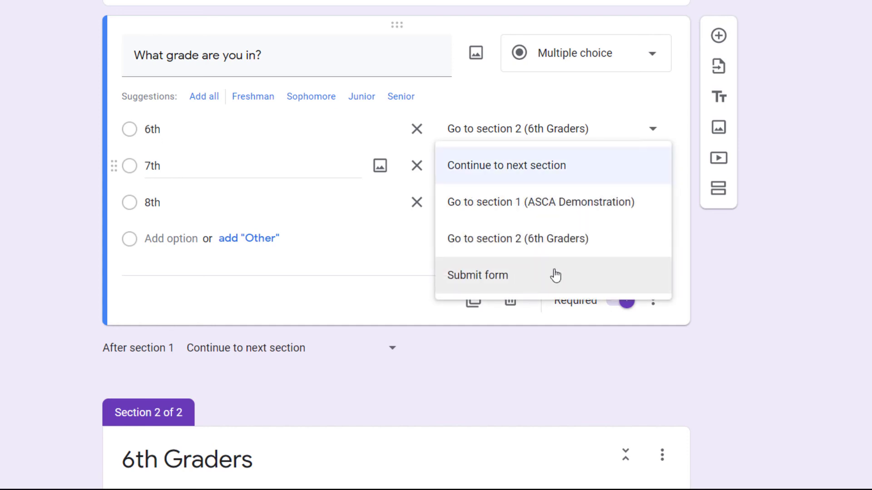
{"action": "mouse_move", "coordinate": [680, 179]}
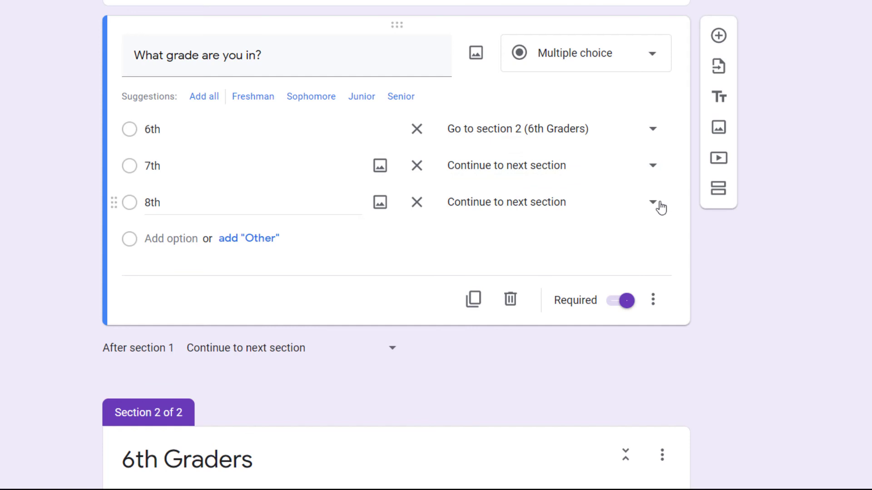
{"action": "left_click", "coordinate": [653, 202]}
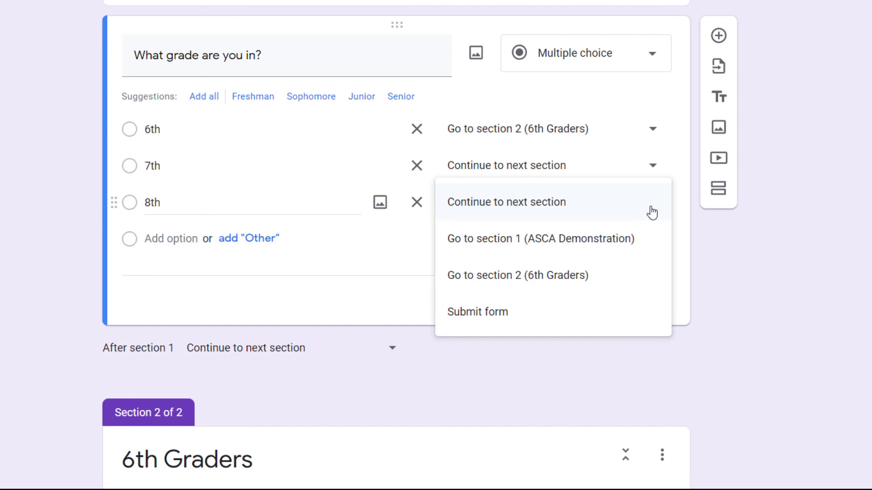
{"action": "left_click", "coordinate": [506, 202]}
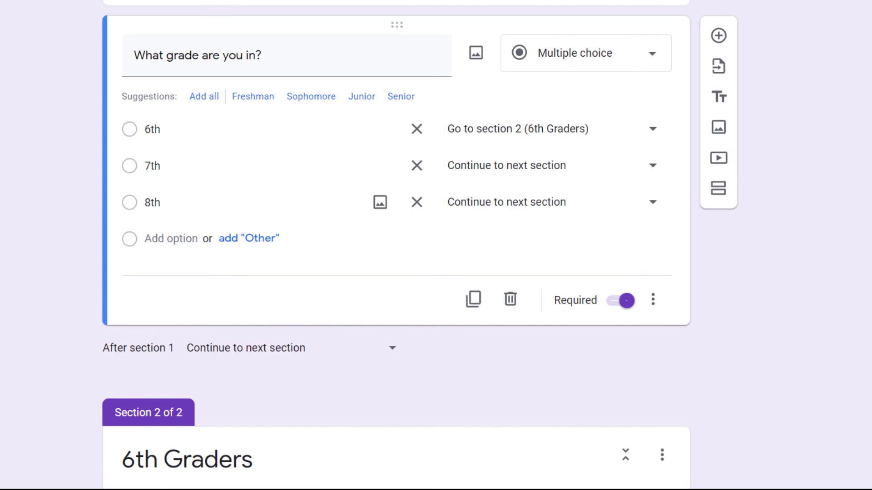
{"action": "mouse_move", "coordinate": [867, 153]}
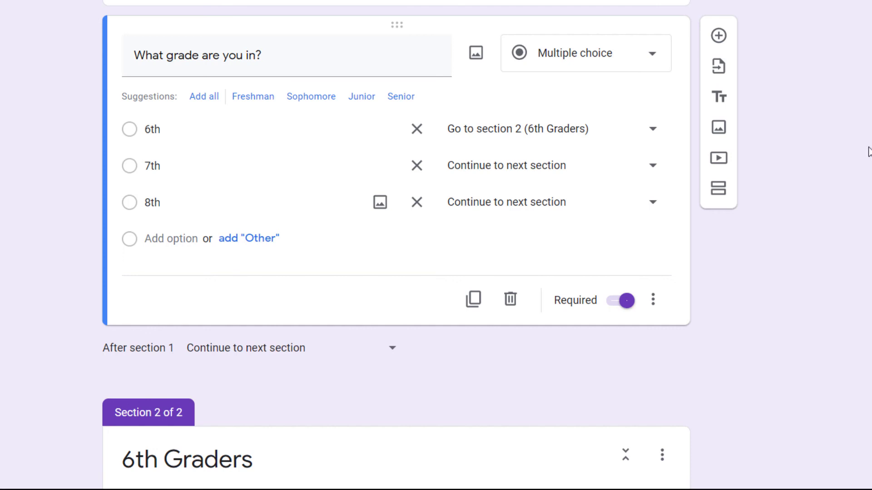
{"action": "mouse_move", "coordinate": [858, 170]}
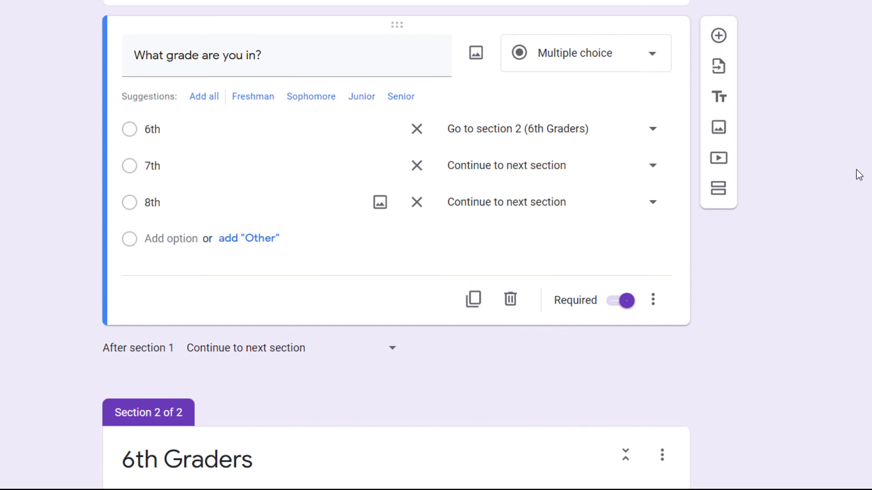
{"action": "mouse_move", "coordinate": [867, 170]}
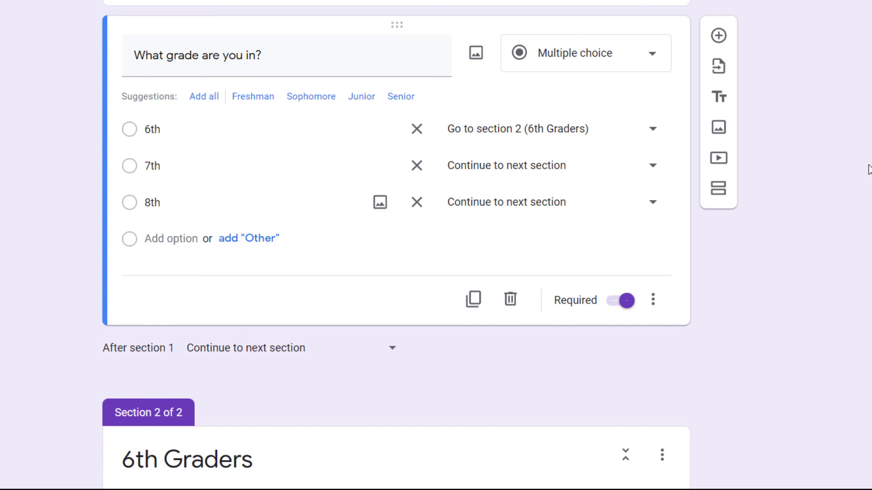